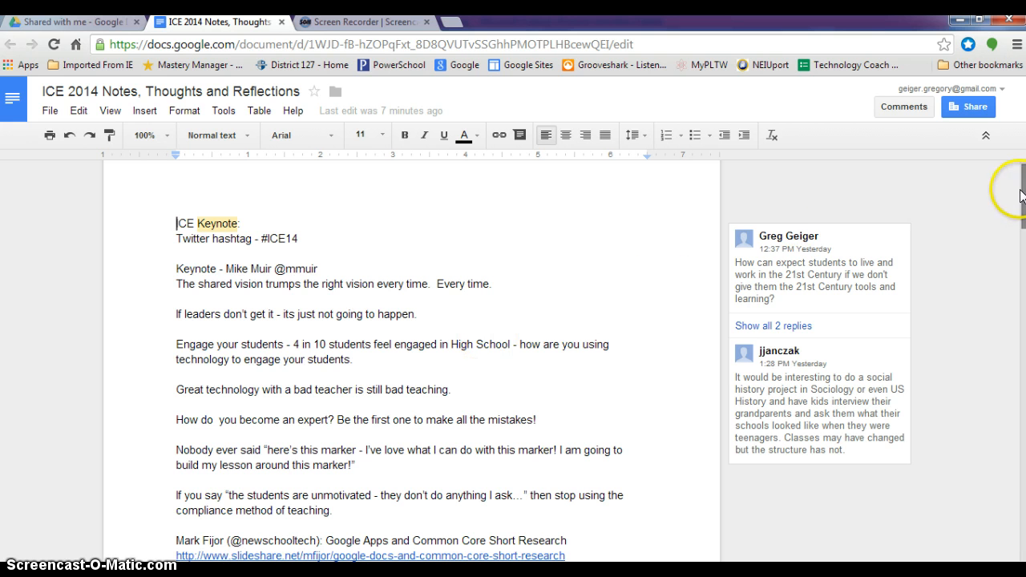
- Scroll down the ICE 2014 notes through the Doctopus Script section
scroll("down", 3)
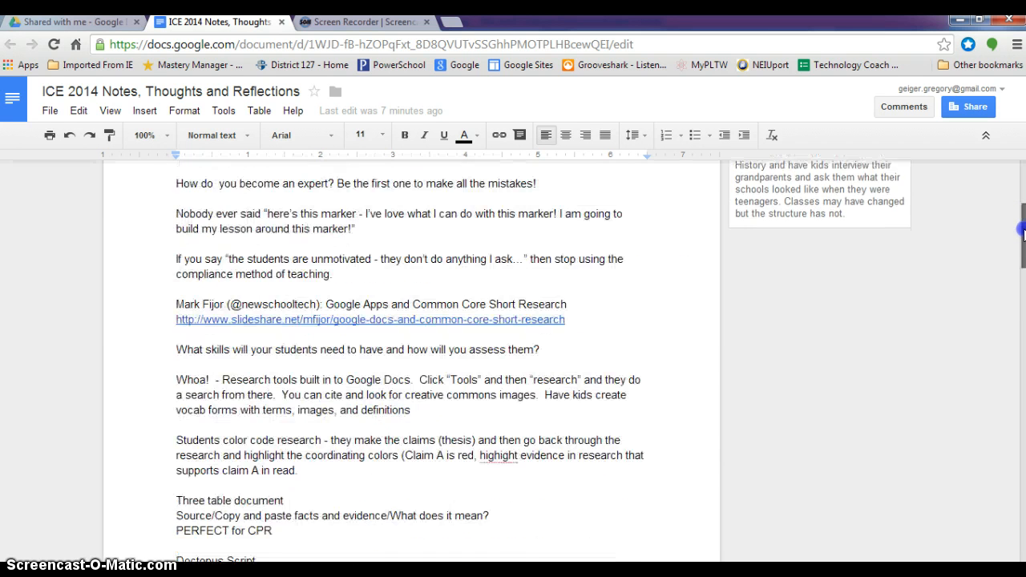
scroll("down", 3)
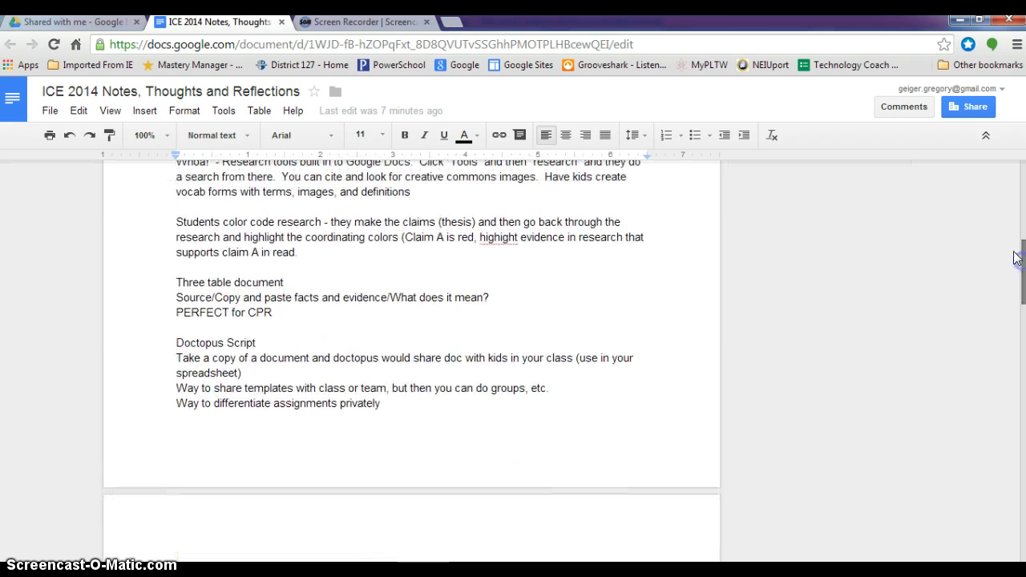
- Open the Research sidebar from the Tools menu
left_click(223, 111)
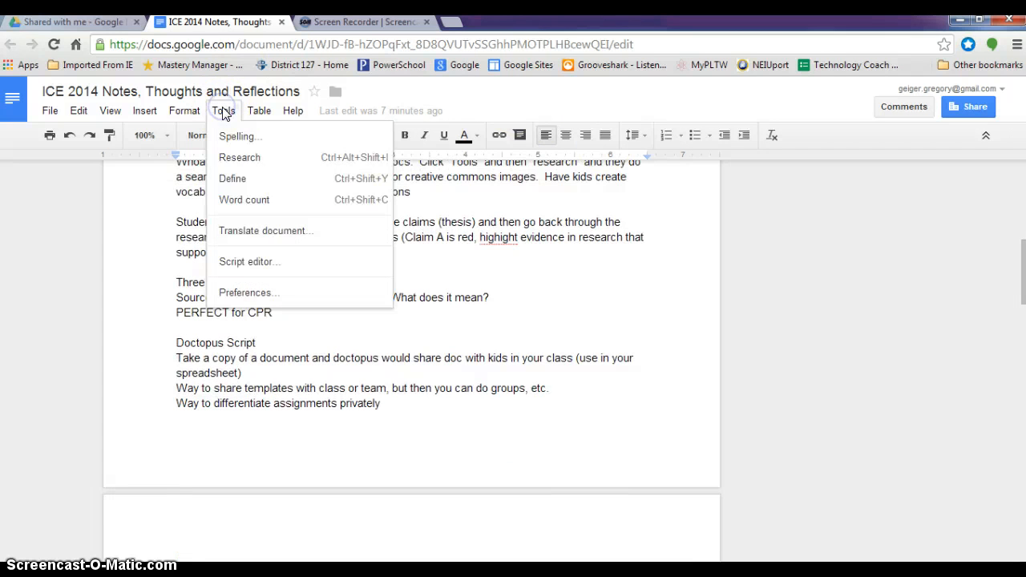
mouse_move(299, 166)
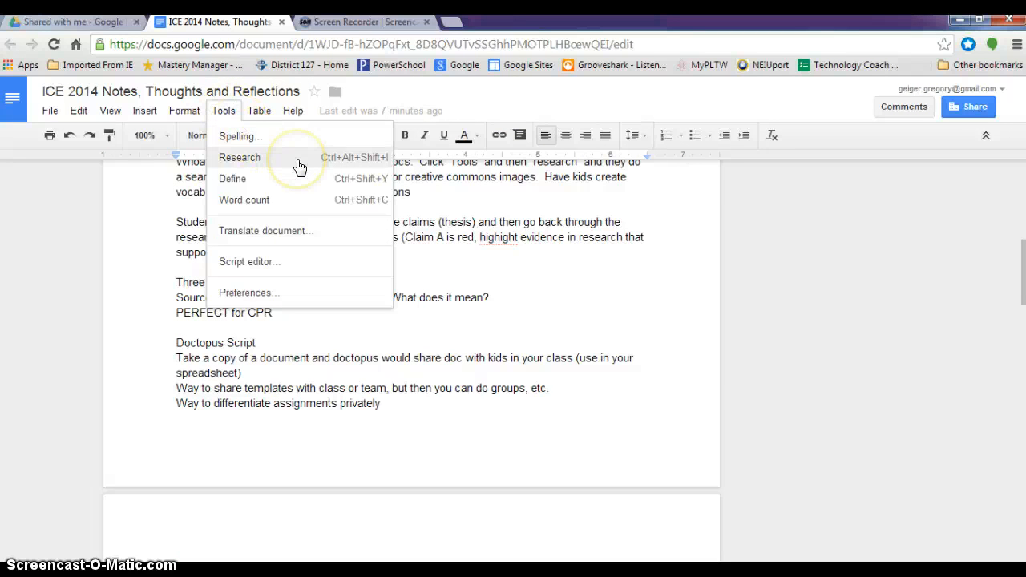
mouse_move(308, 200)
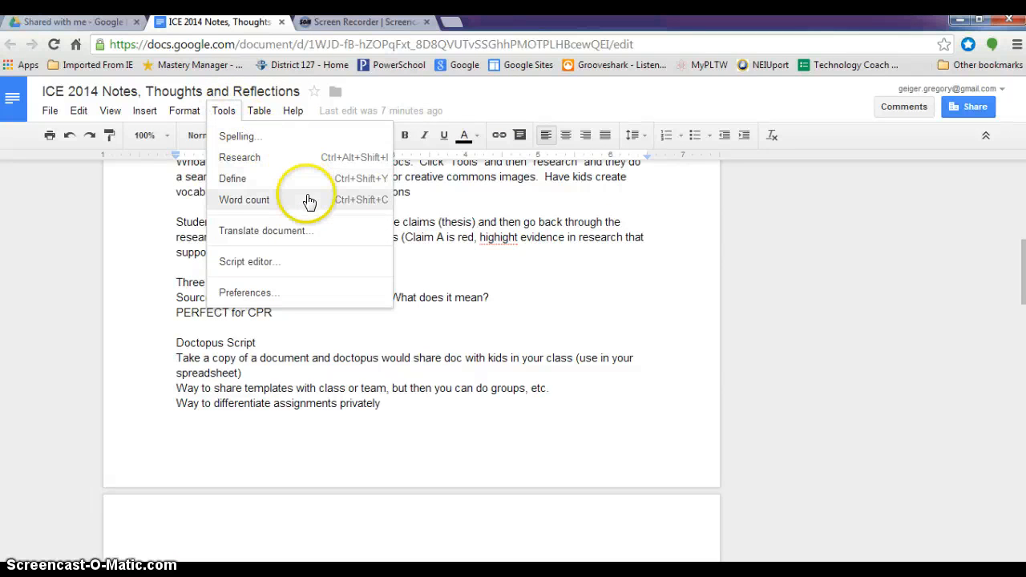
mouse_move(301, 152)
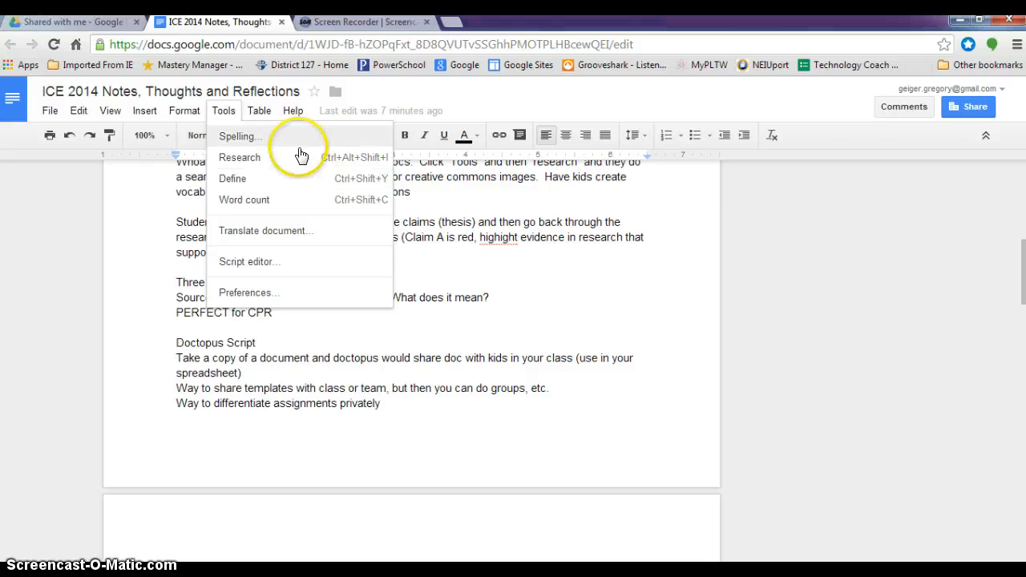
left_click(238, 157)
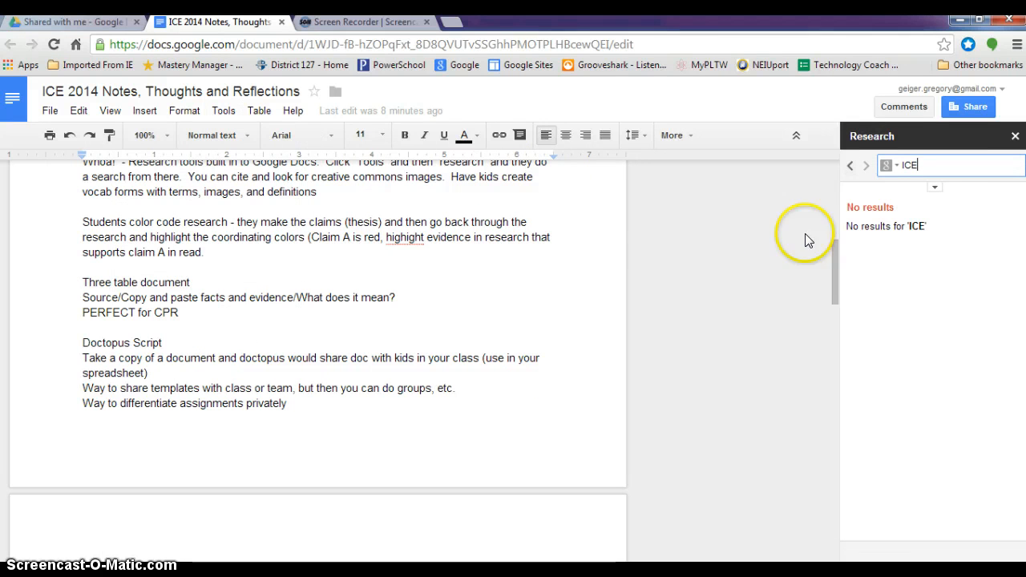
- Switch Research to Quotes, insert the Cervantes ice quote, and select it
left_click(892, 166)
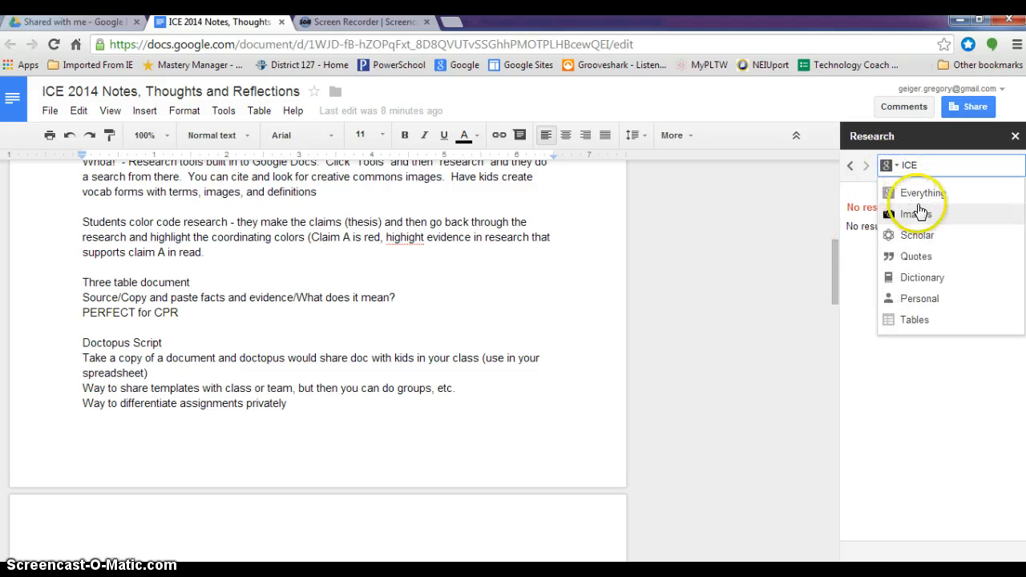
left_click(915, 257)
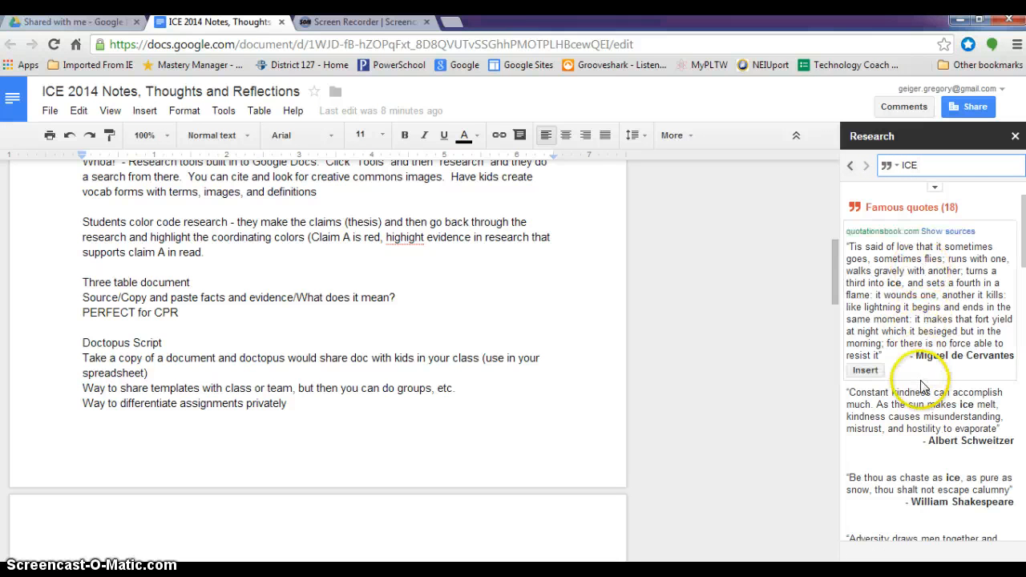
mouse_move(904, 284)
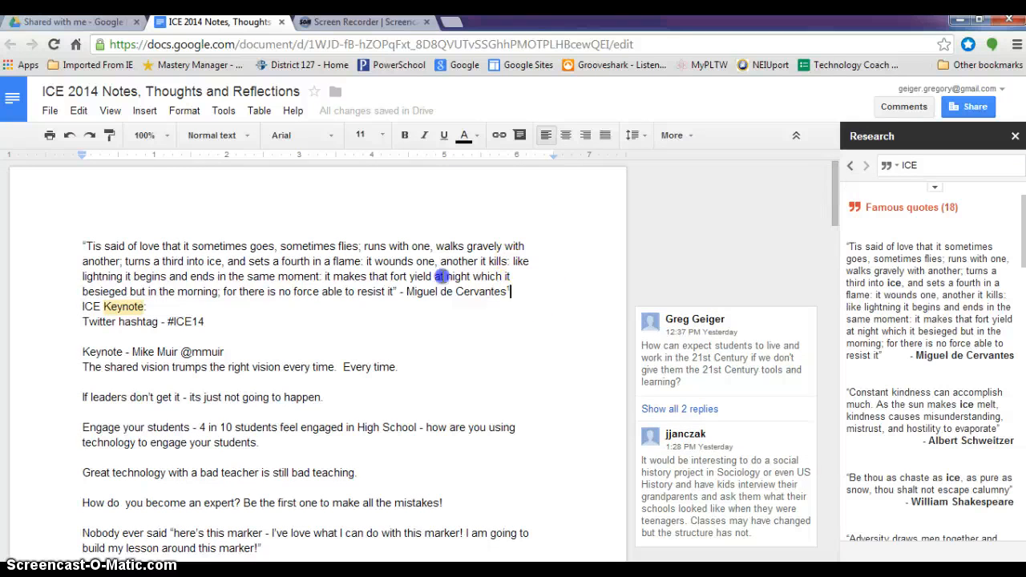
left_click_drag(83, 246, 510, 291)
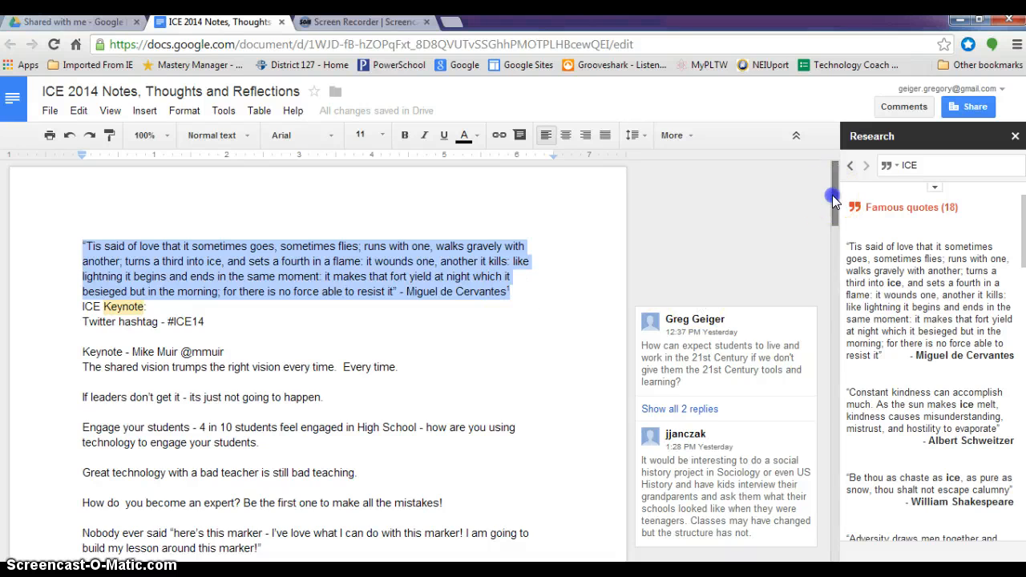
- Scroll down to the footnote citing quotationsbook.com
scroll("down", 3)
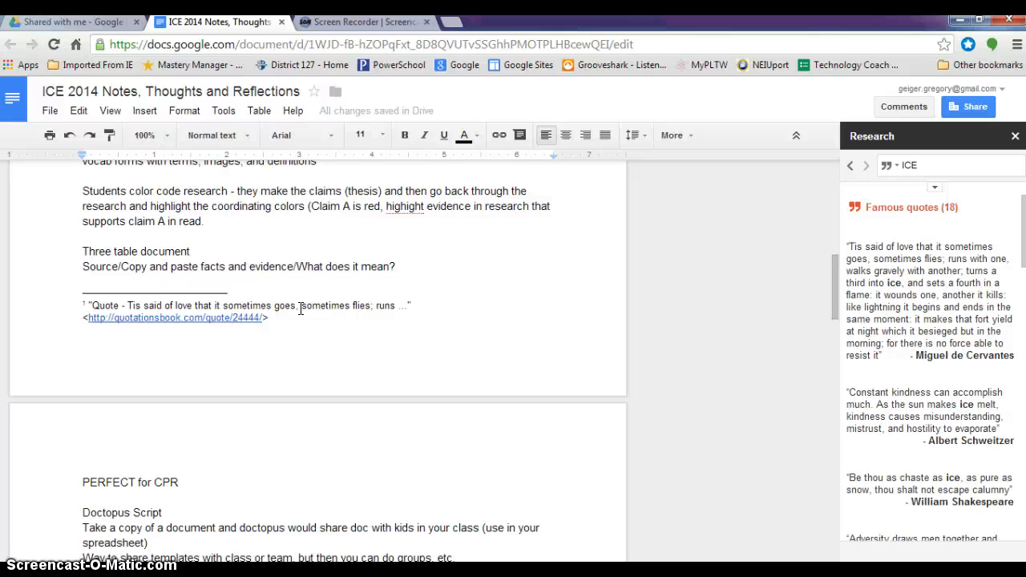
mouse_move(867, 166)
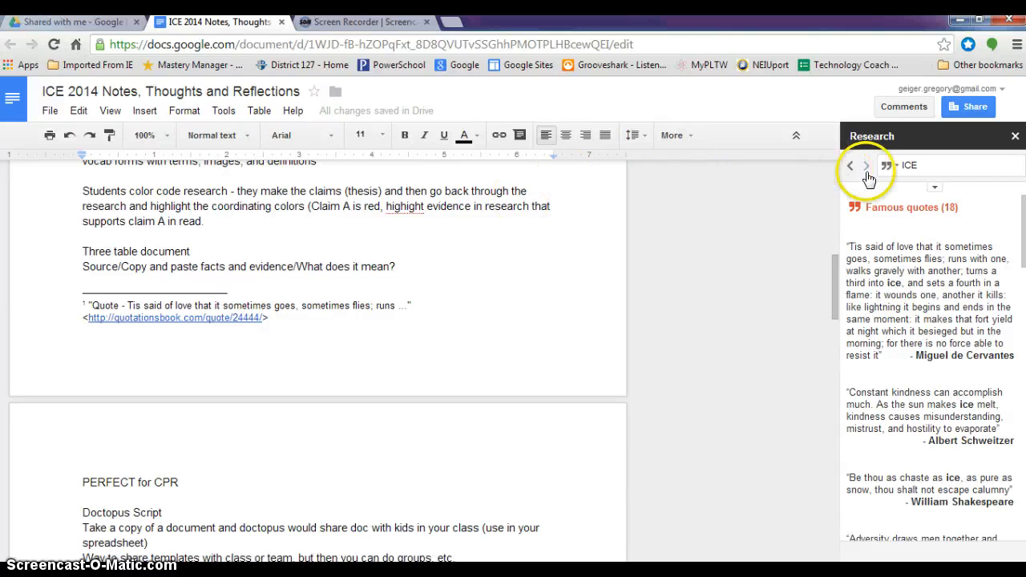